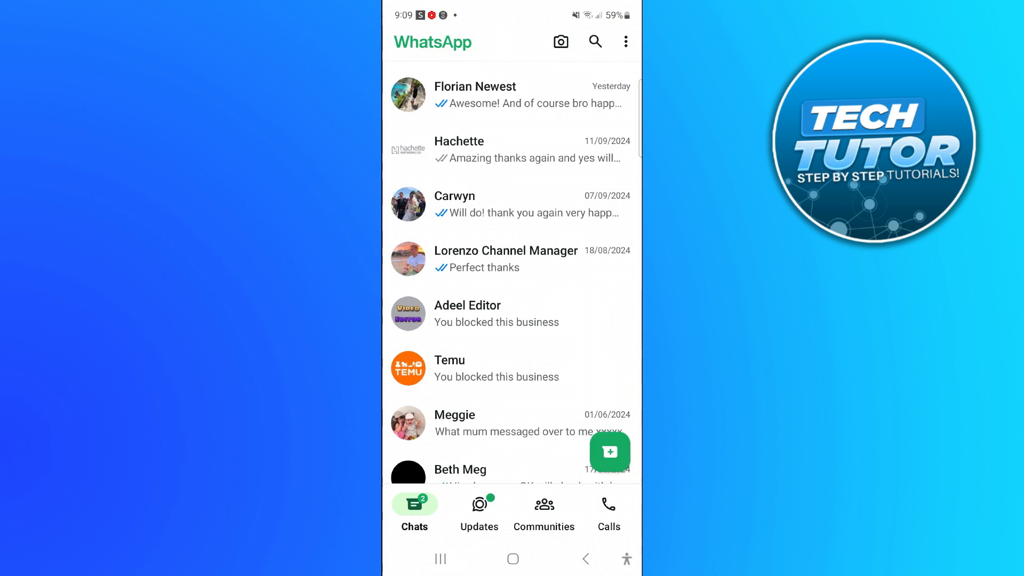
Step: Reach WhatsApp Settings from the chat list's three-dot menu
left_click(626, 41)
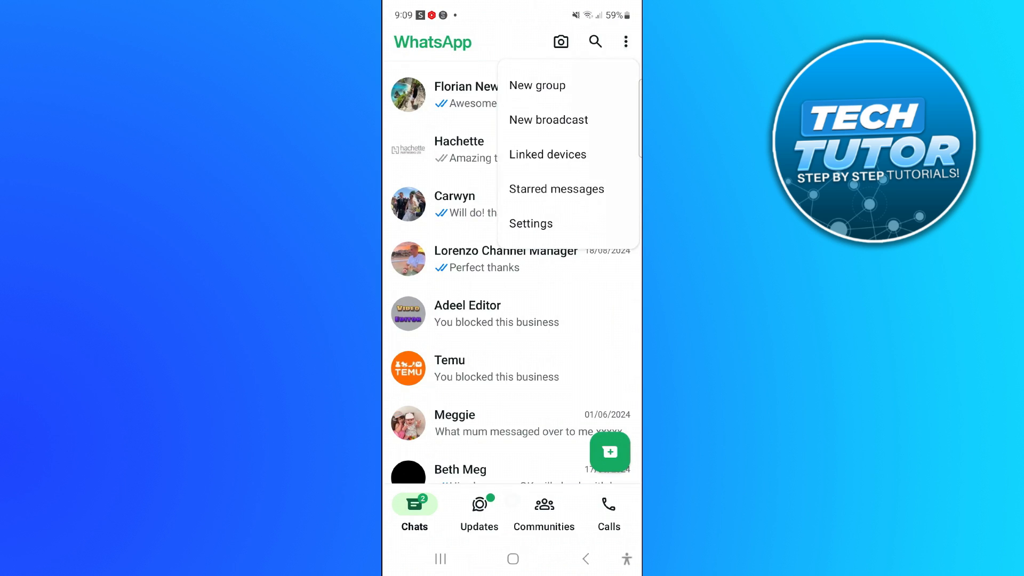
left_click(531, 224)
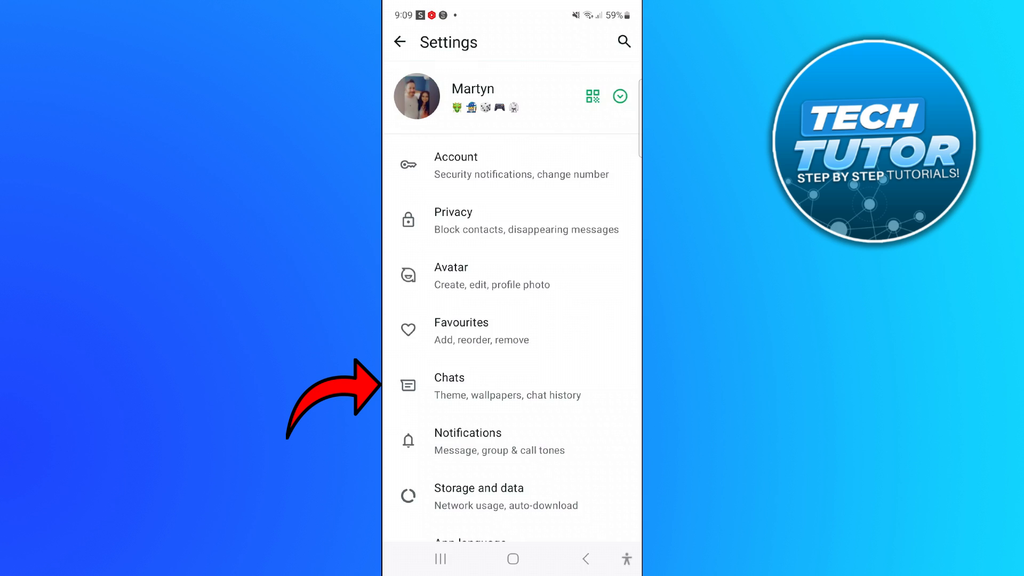
Step: In Chats settings, switch the Theme from Light to Dark and confirm with OK
left_click(450, 385)
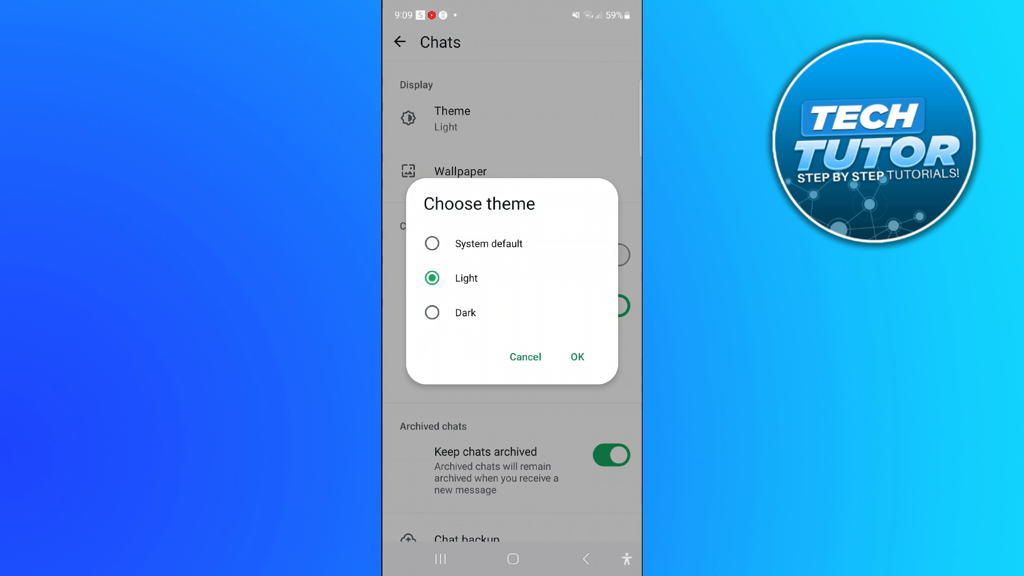
left_click(431, 313)
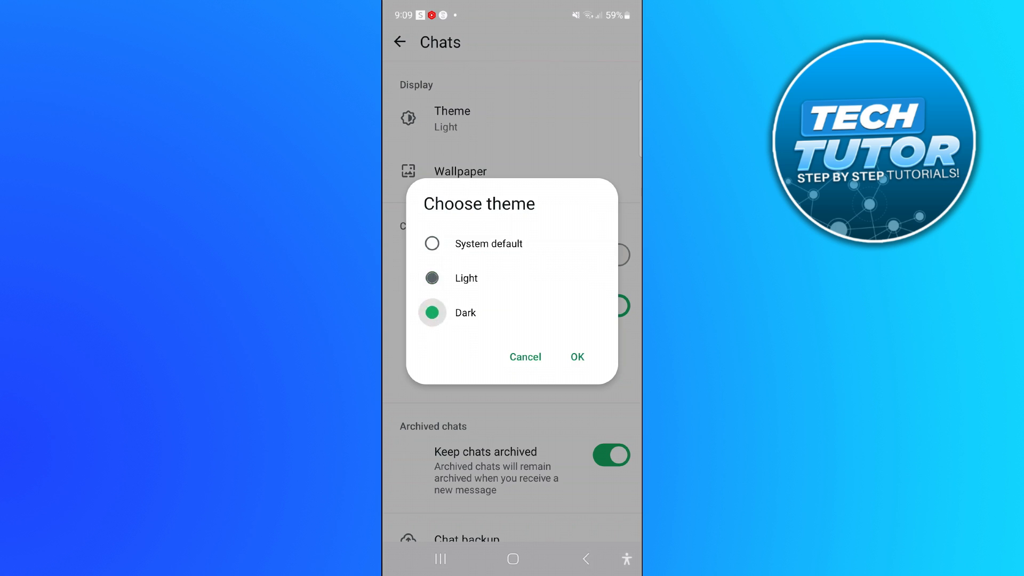
left_click(433, 312)
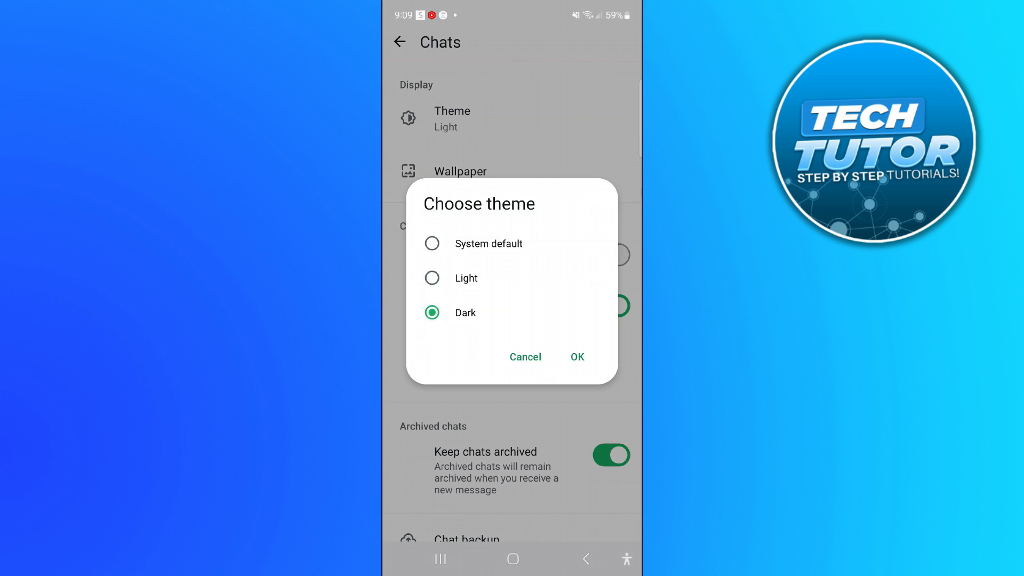
left_click(576, 356)
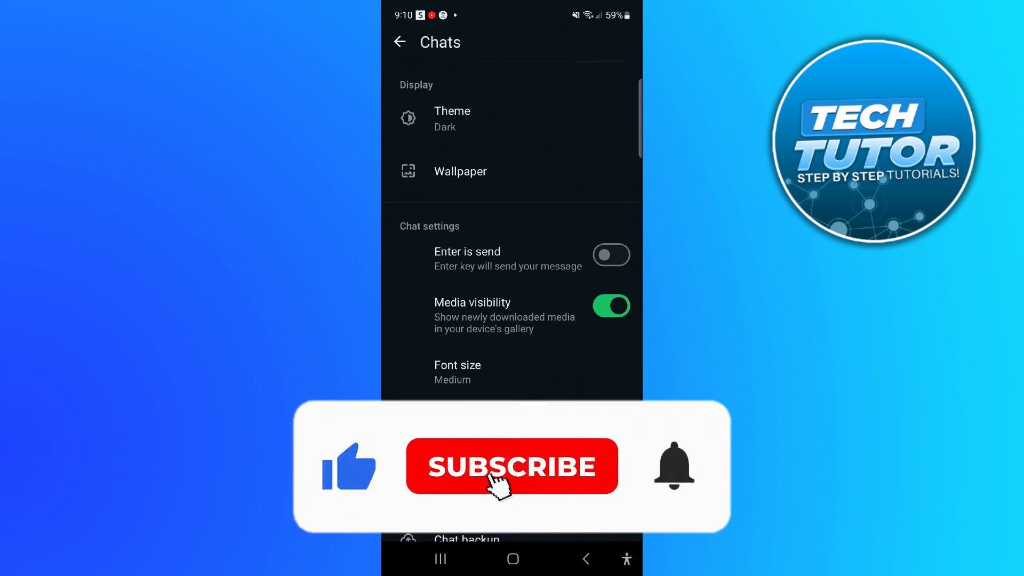
Step: Tap within the dark-rendered Chats settings page showing Theme: Dark
left_click(512, 466)
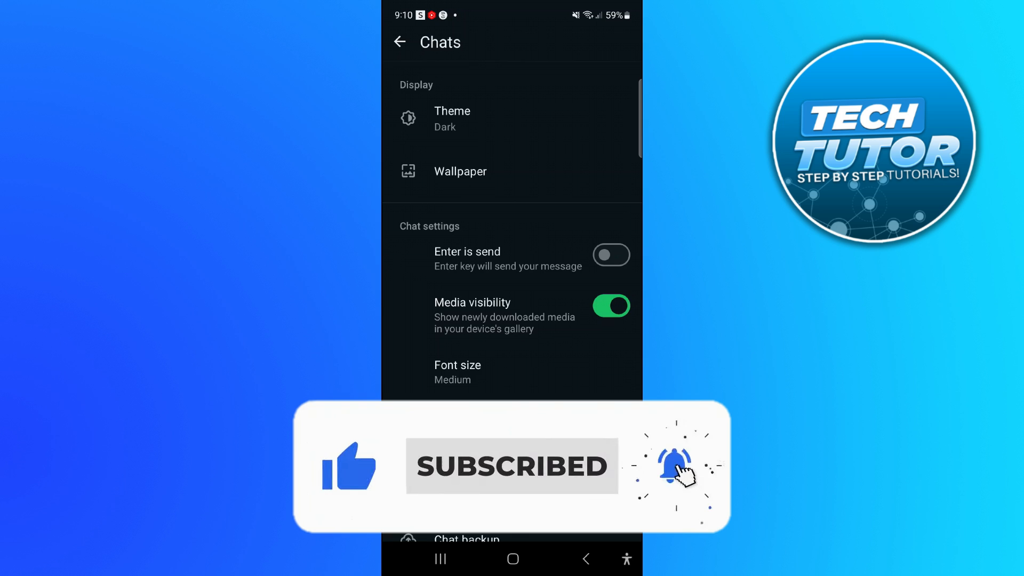